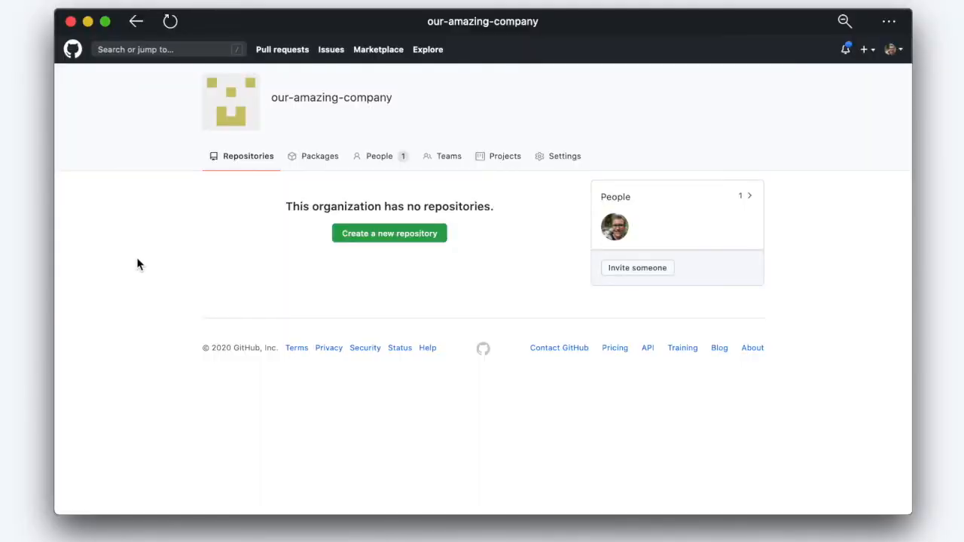
mouse_move(429, 115)
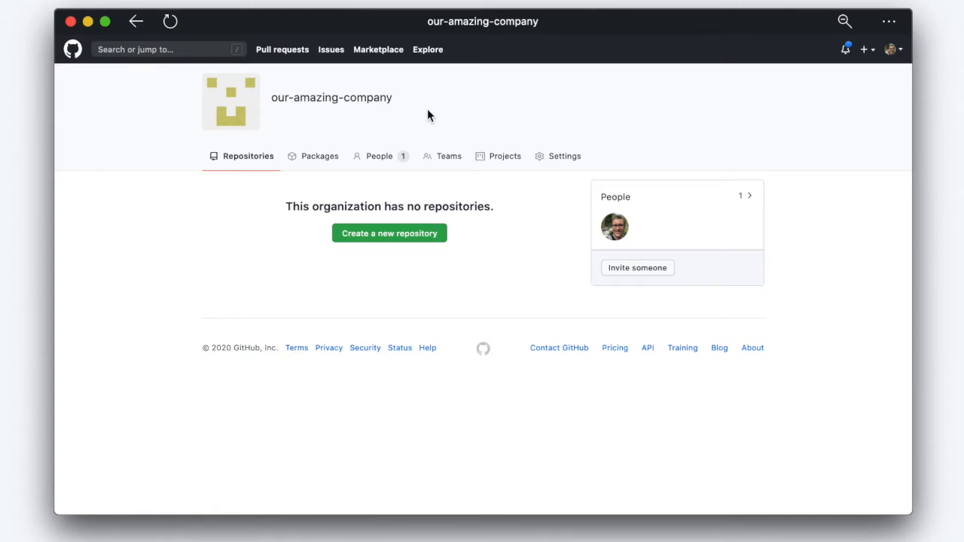
mouse_move(287, 117)
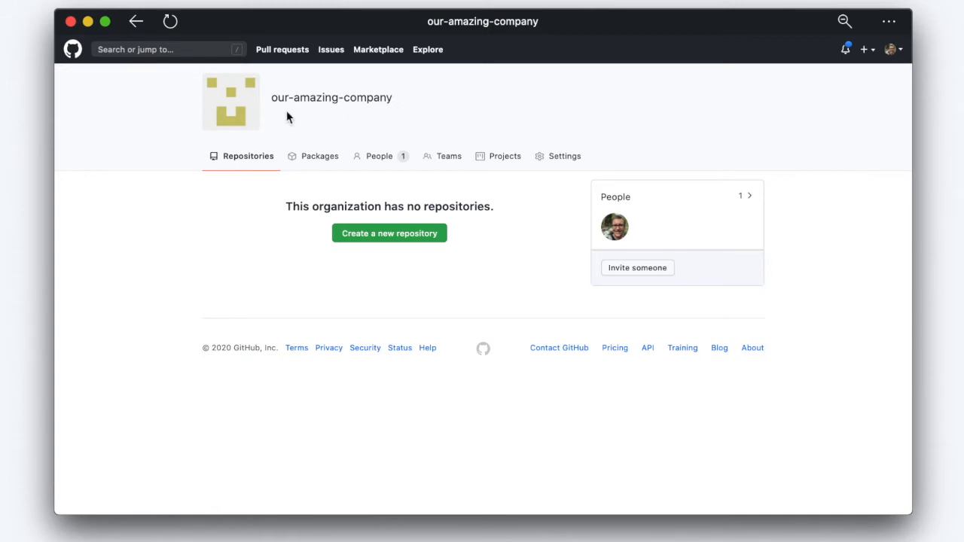
mouse_move(232, 295)
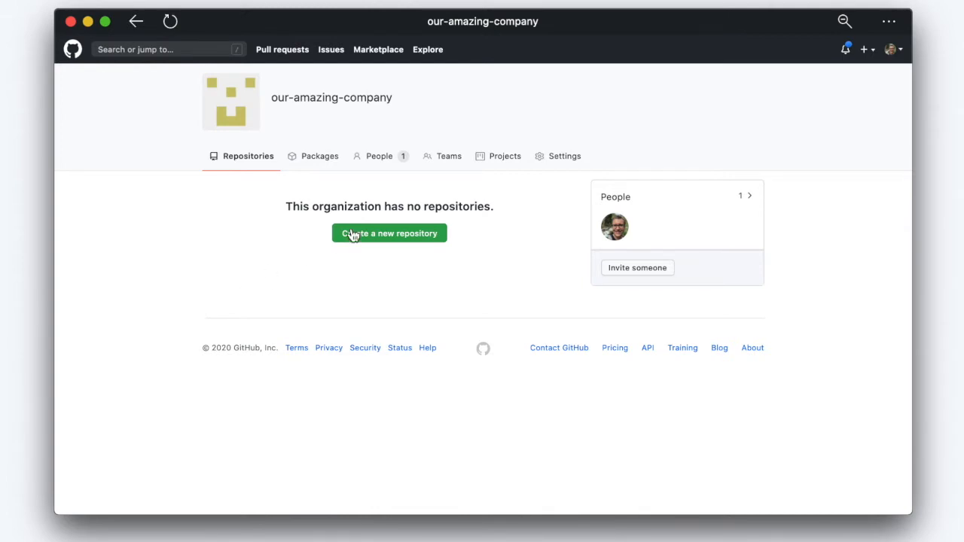
- Name the new private repository 'backend' and enable README initialization
click(388, 232)
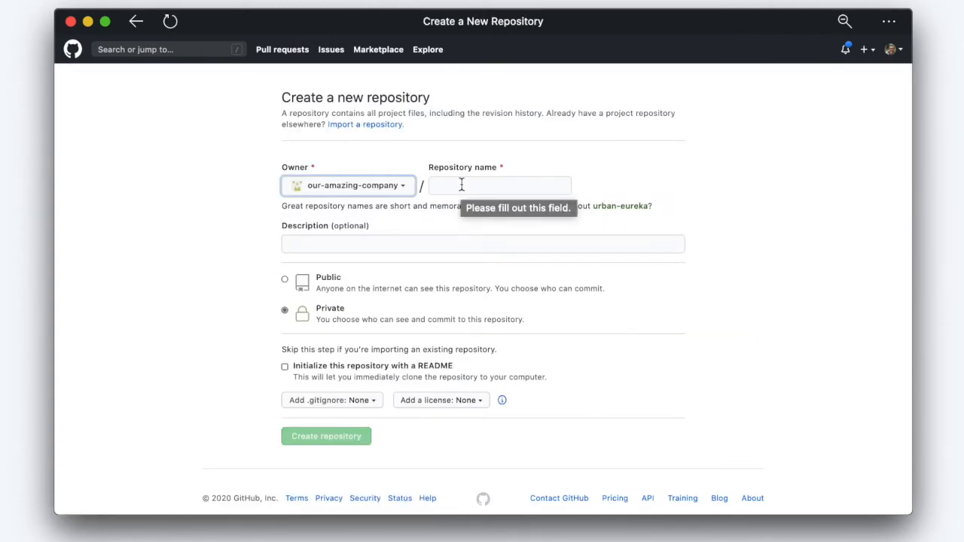
text(backend)
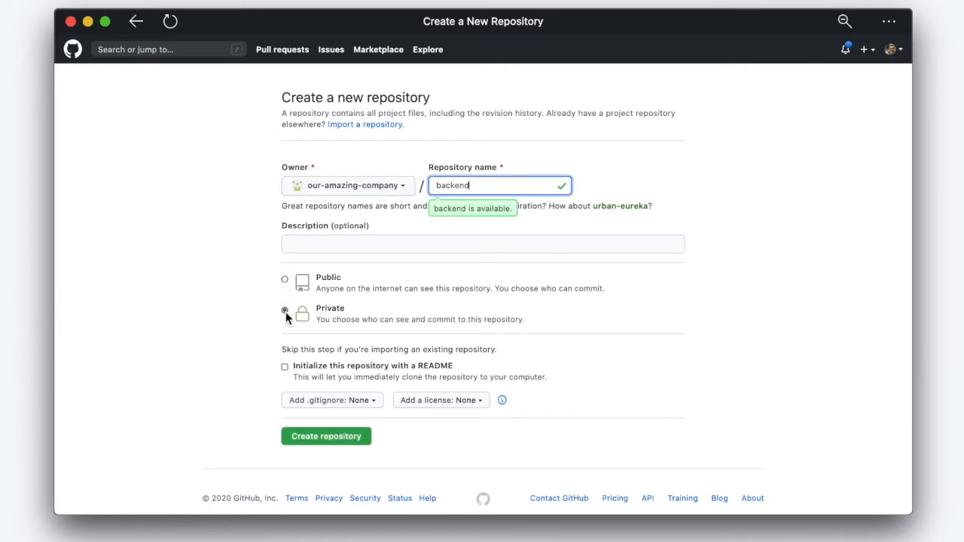
click(284, 368)
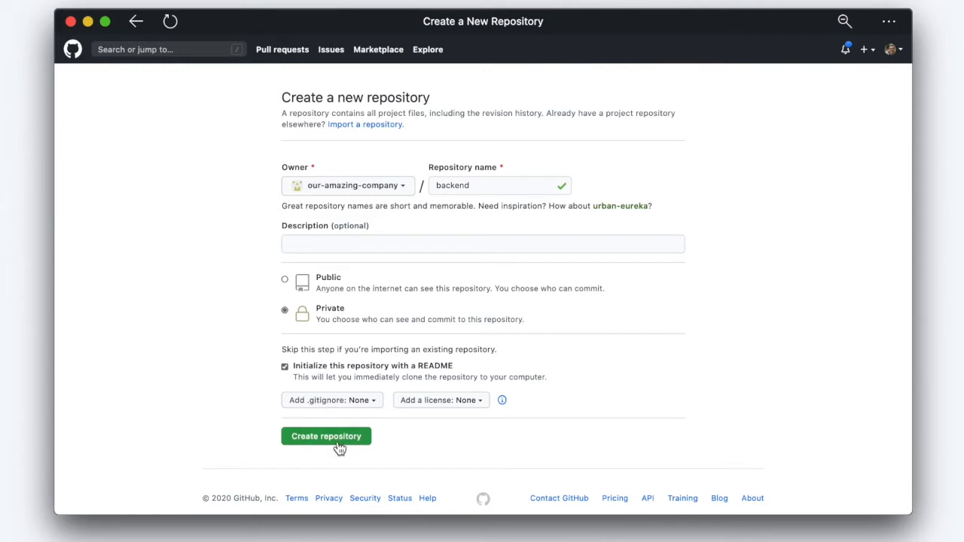
mouse_move(334, 449)
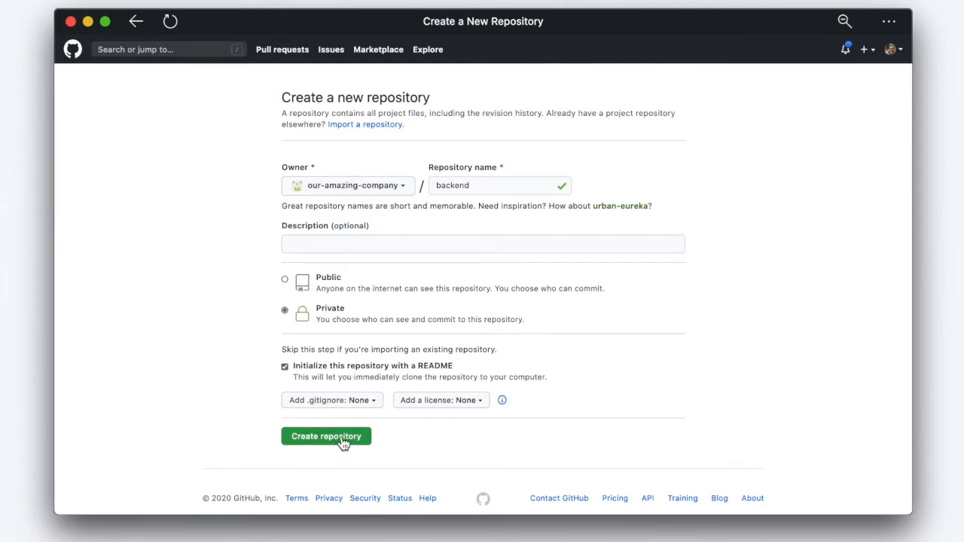
- Create the backend repository and start a blank new issue from its Issues list
click(325, 437)
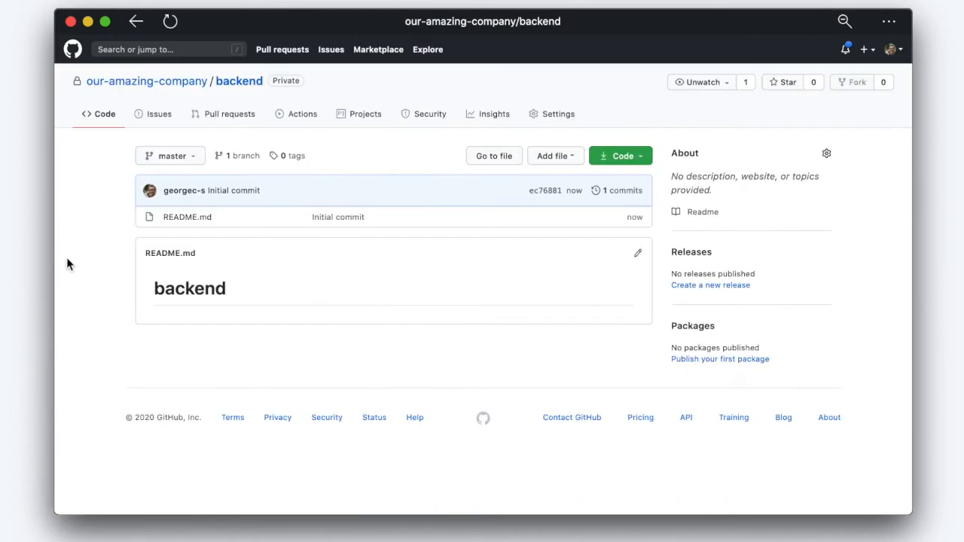
mouse_move(105, 192)
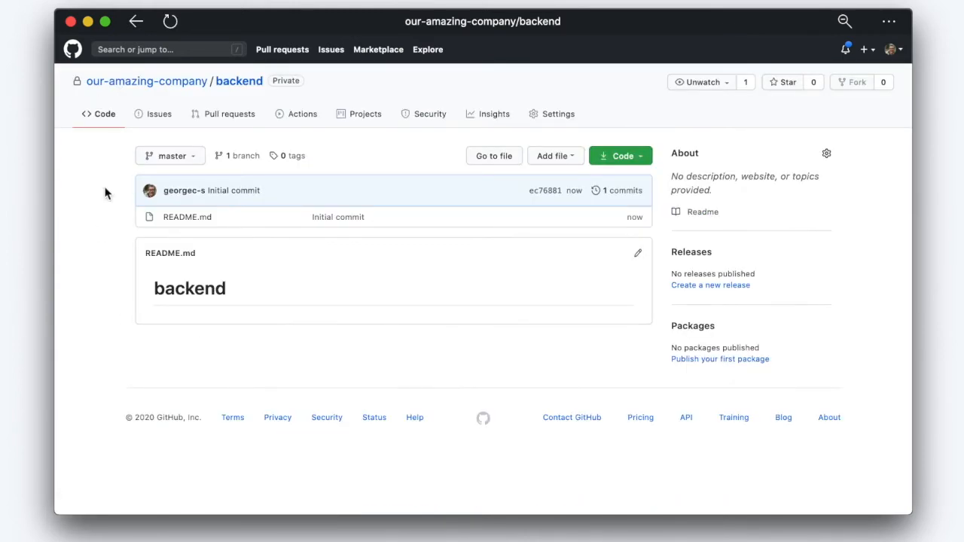
mouse_move(160, 114)
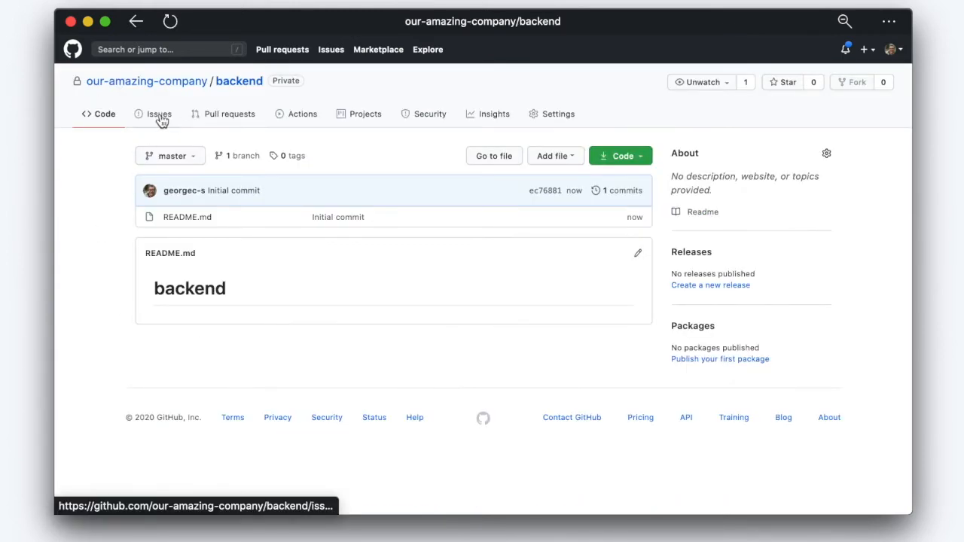
click(160, 115)
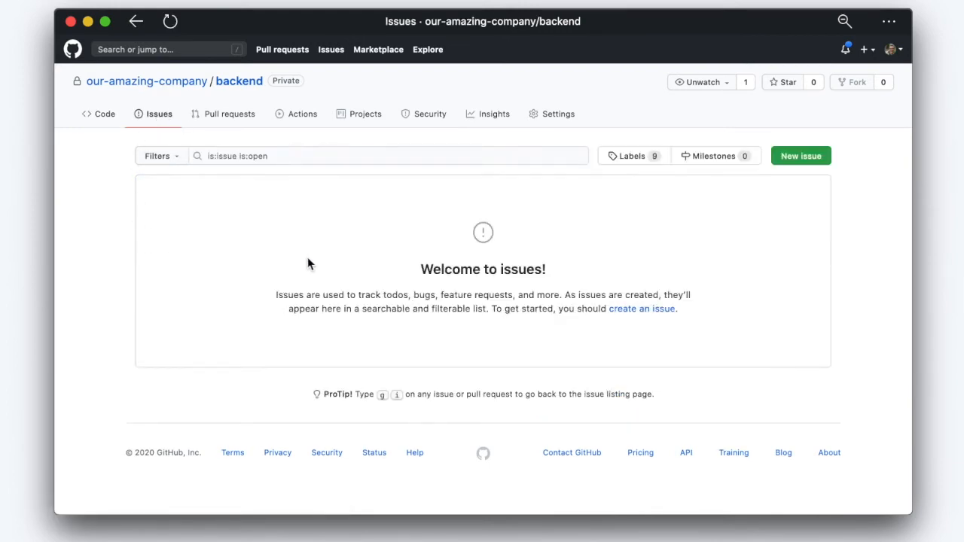
mouse_move(616, 304)
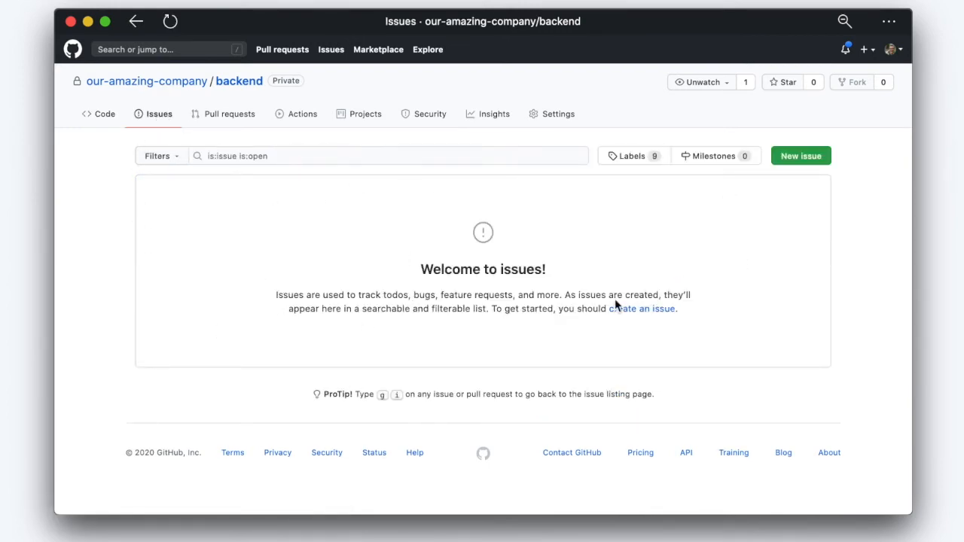
click(801, 156)
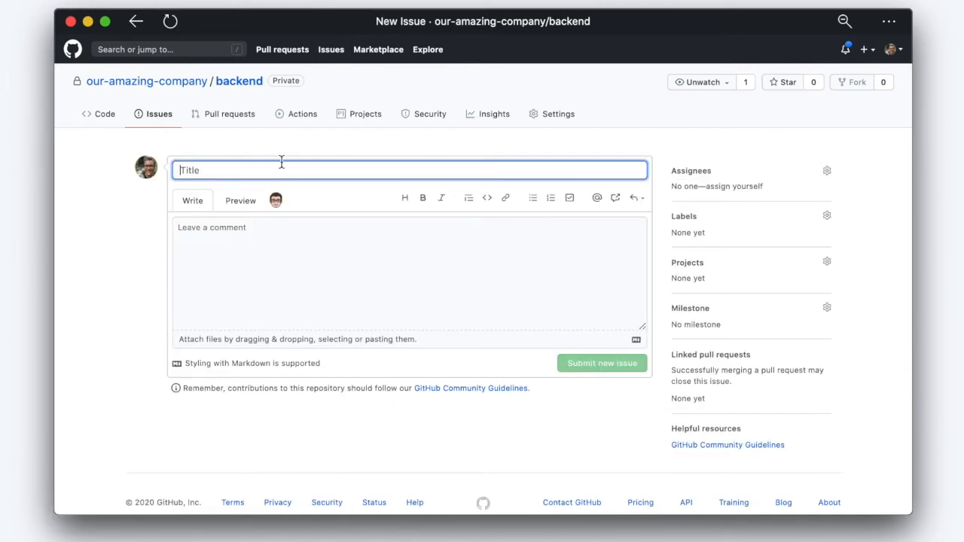
- Title the issue 'This is my first issue' with description 'Here's a **_description_**'
click(602, 363)
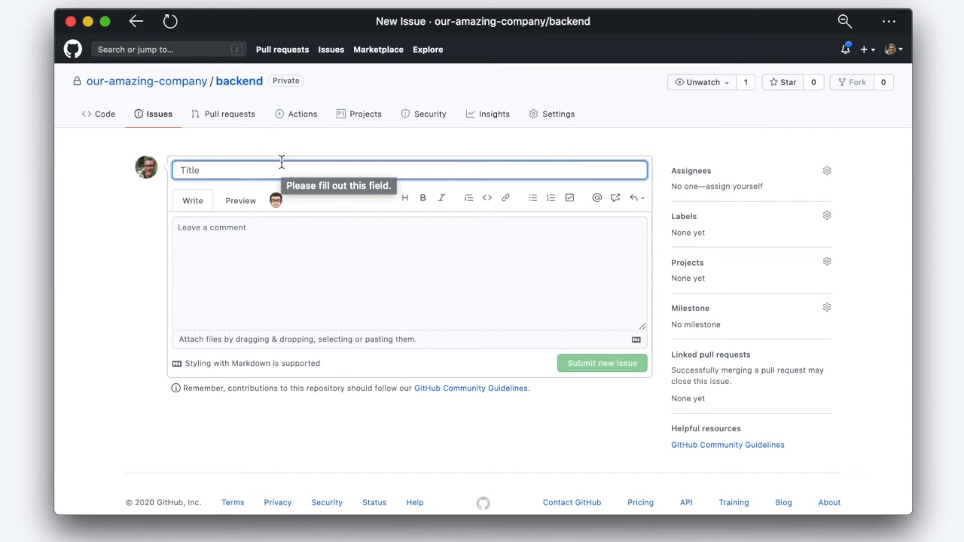
text(This is my f)
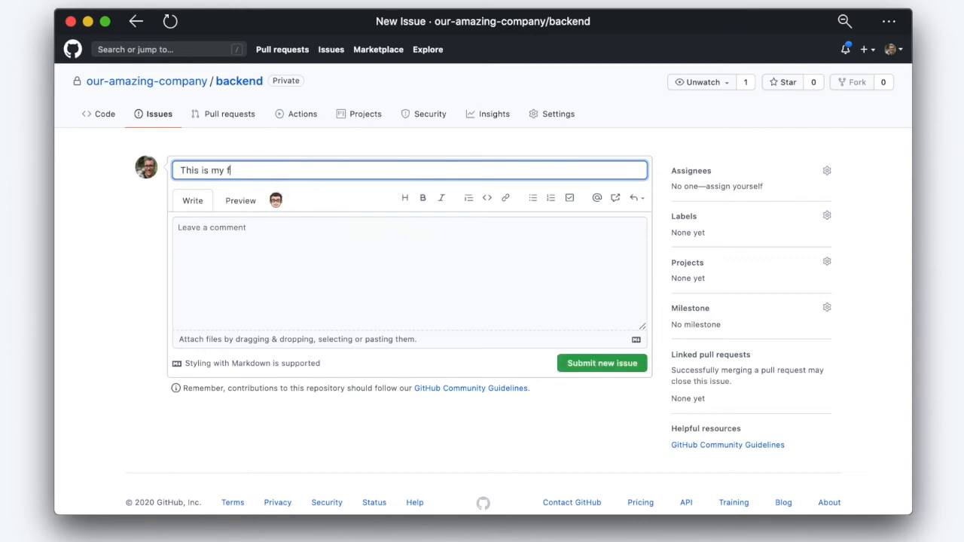
text(Here's a **_description_**)
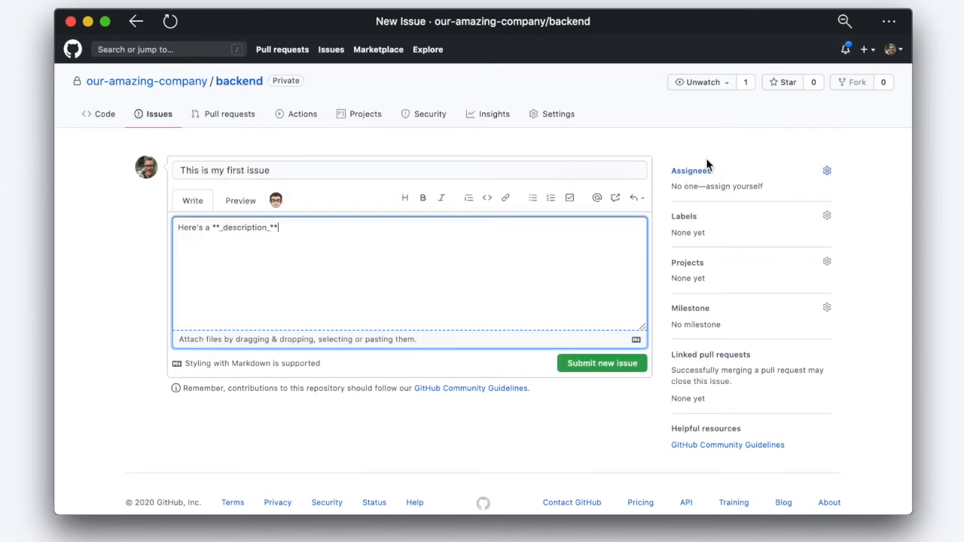
mouse_move(728, 186)
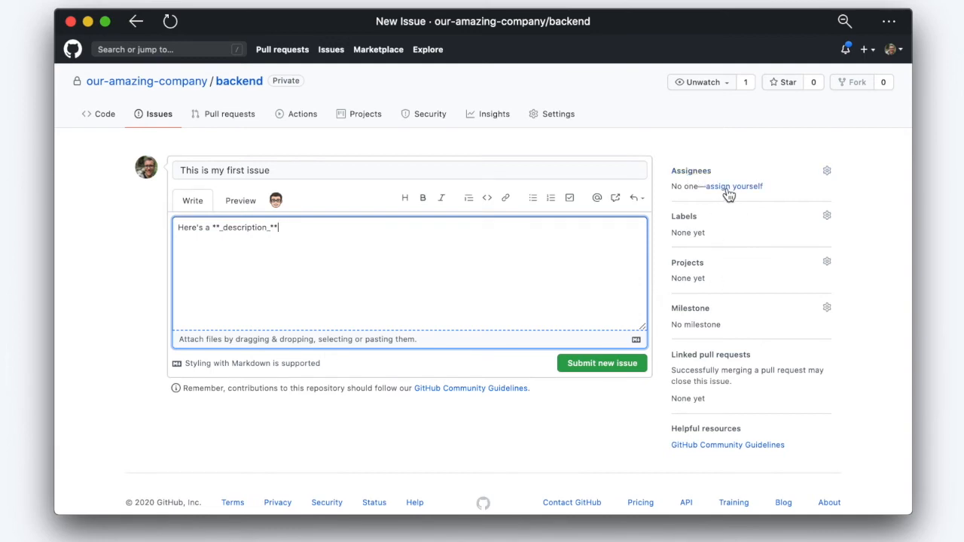
- Self-assign the issue, label it enhancement, and submit it
click(684, 217)
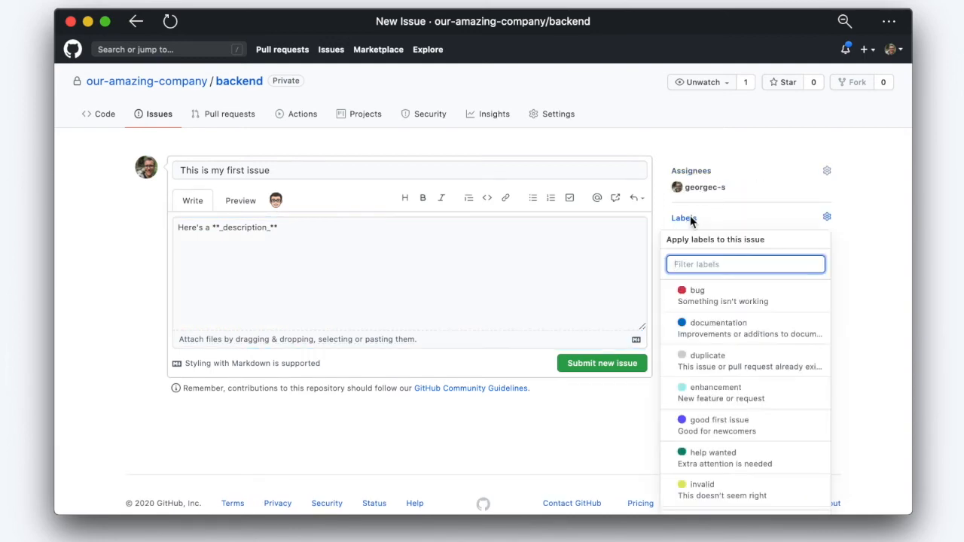
mouse_move(719, 283)
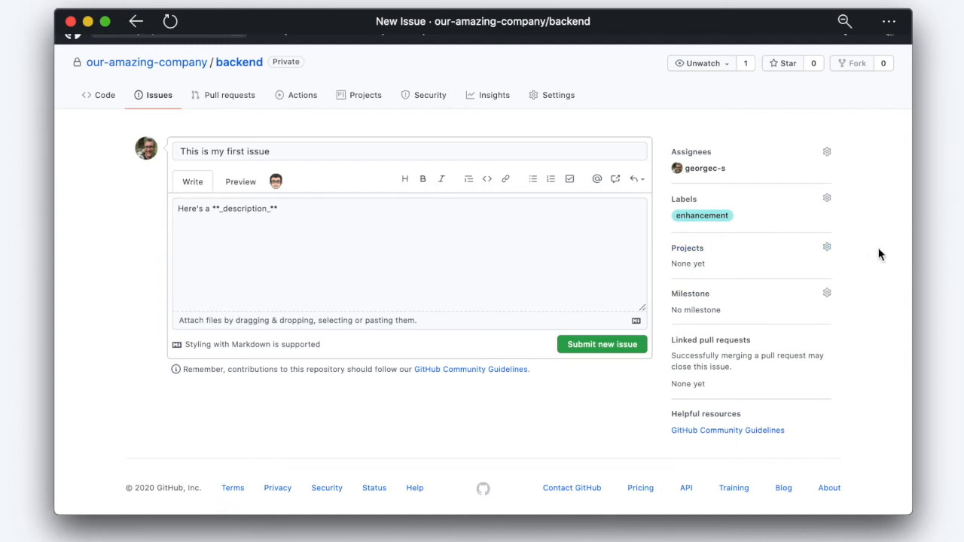
mouse_move(690, 293)
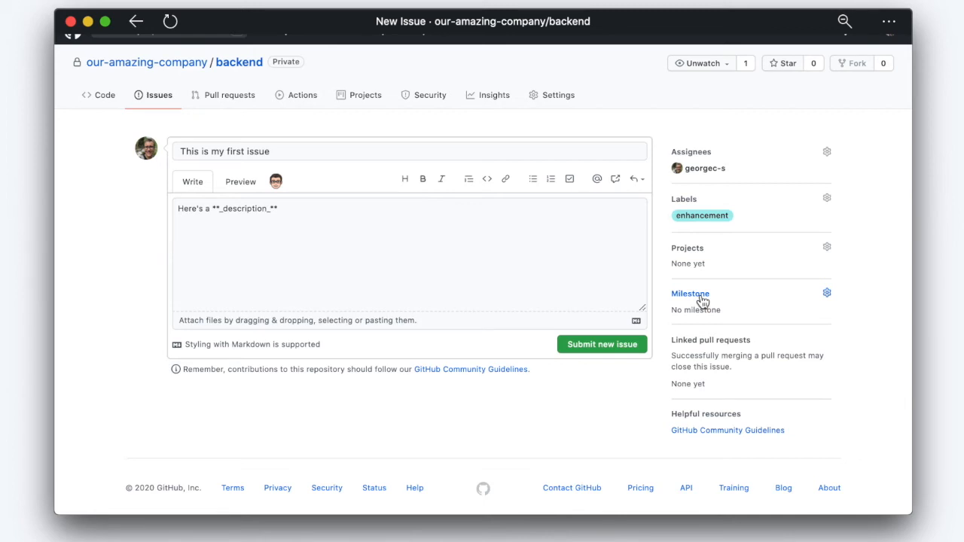
mouse_move(701, 301)
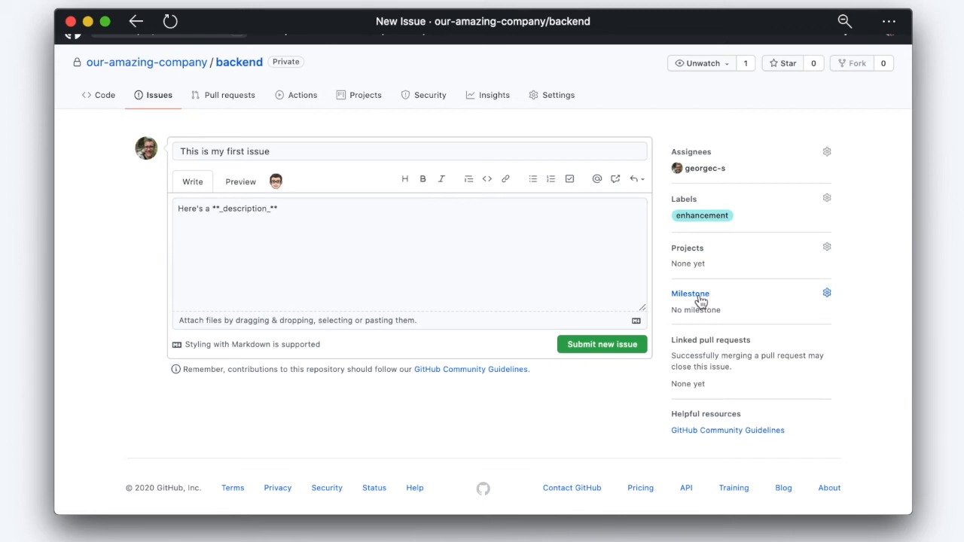
click(603, 343)
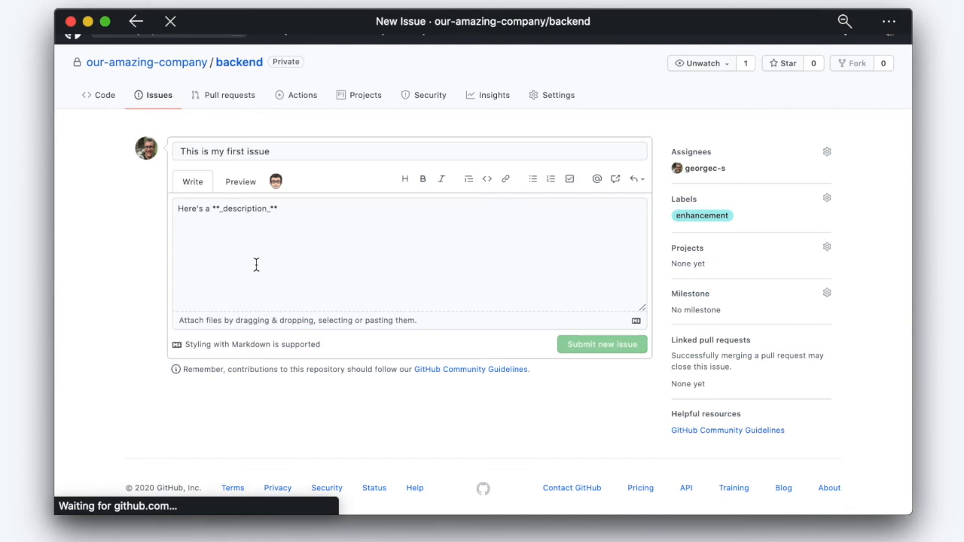
- Confirm 'This is my first issue' appears as open issue #1 labeled enhancement
click(602, 343)
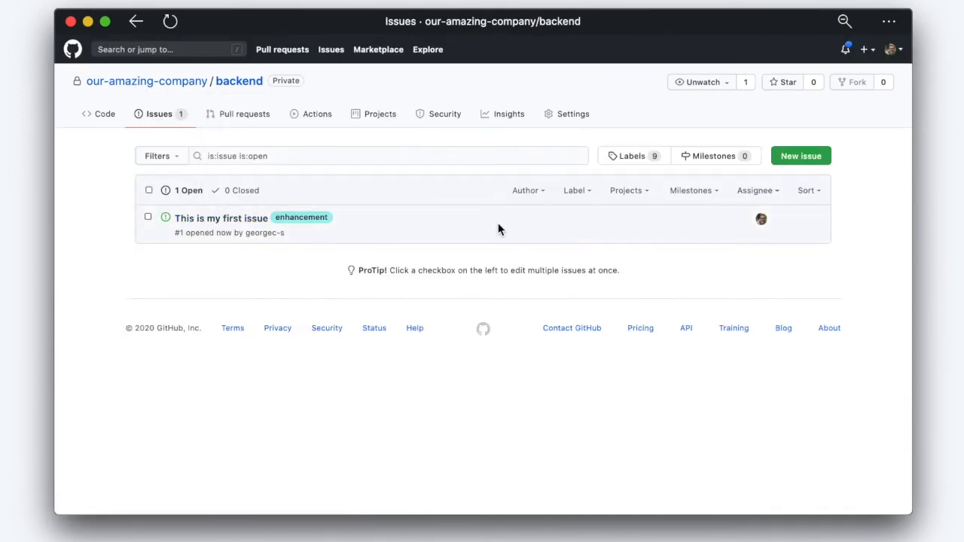
mouse_move(220, 217)
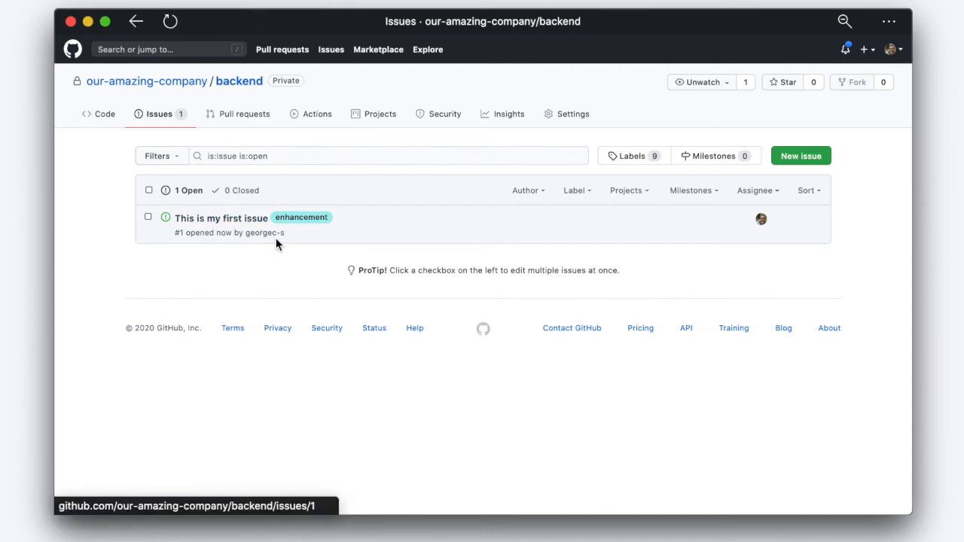
mouse_move(301, 217)
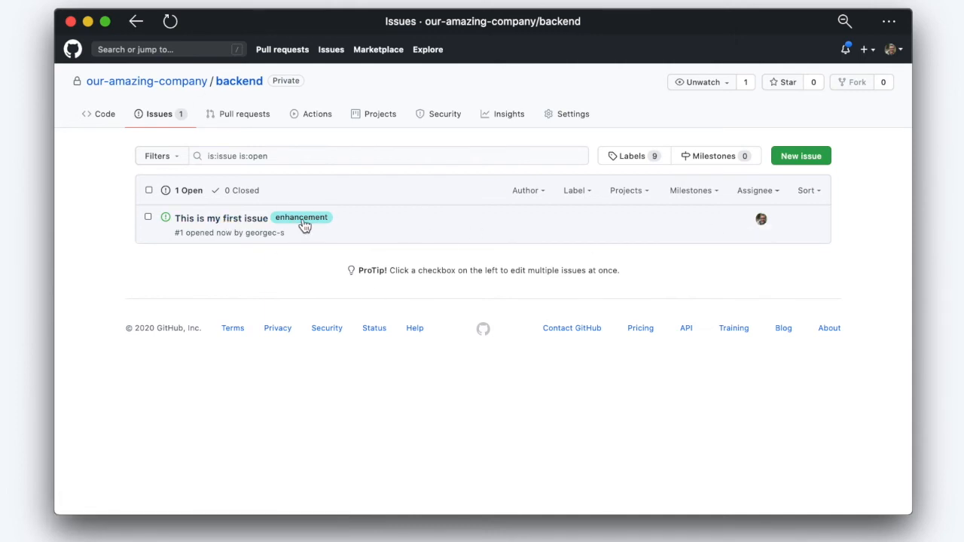
mouse_move(545, 193)
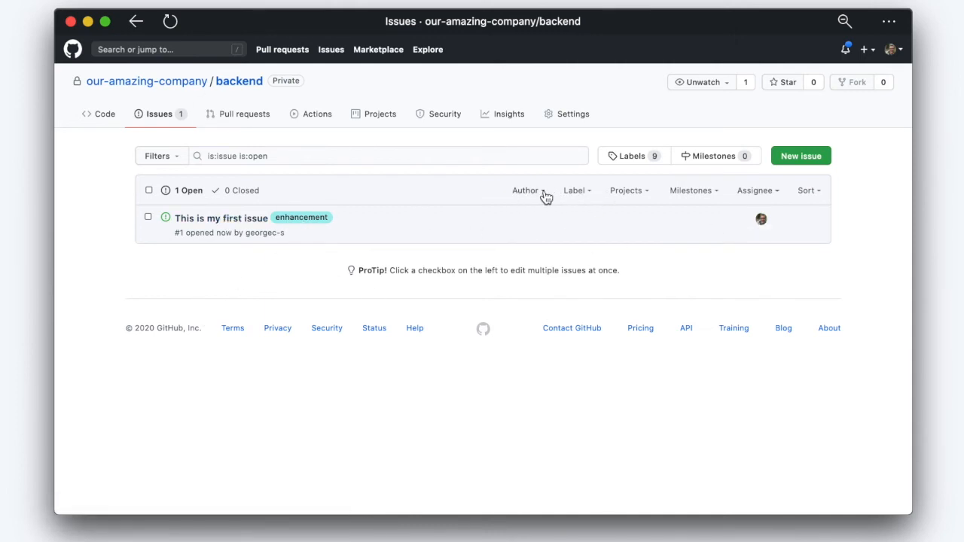
mouse_move(578, 190)
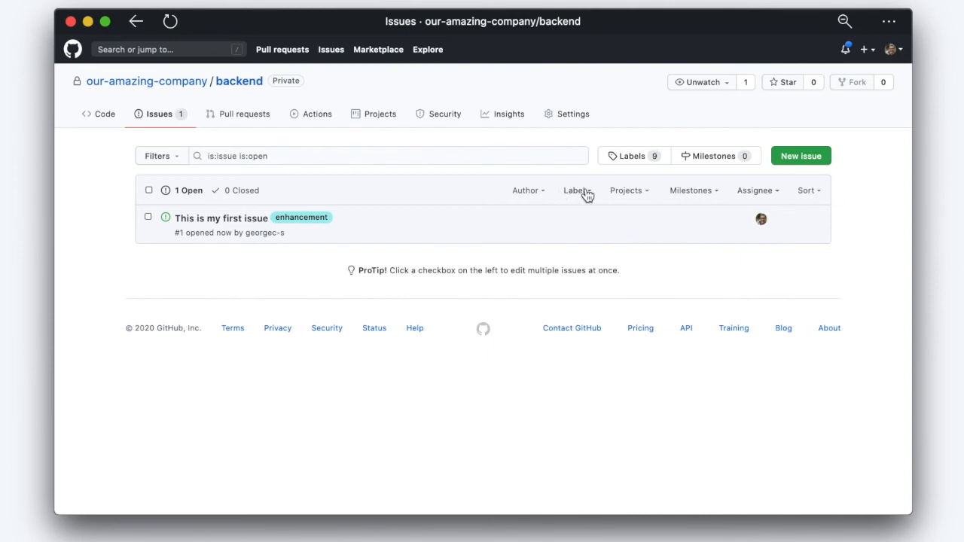
mouse_move(576, 189)
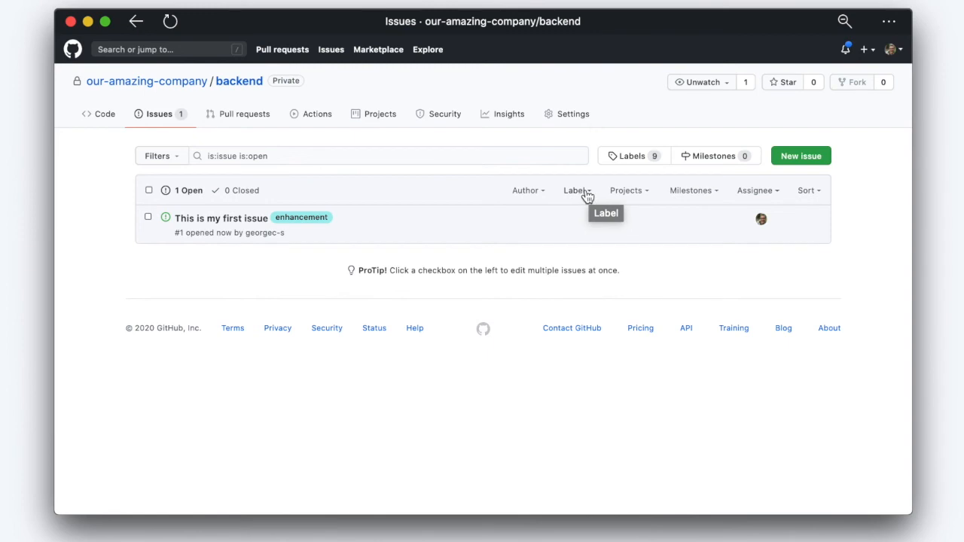
mouse_move(249, 293)
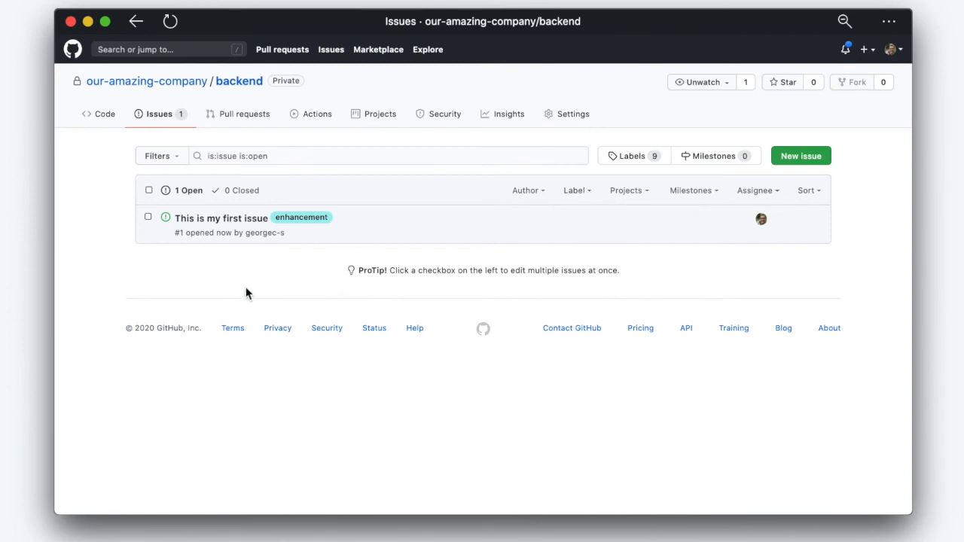
mouse_move(250, 289)
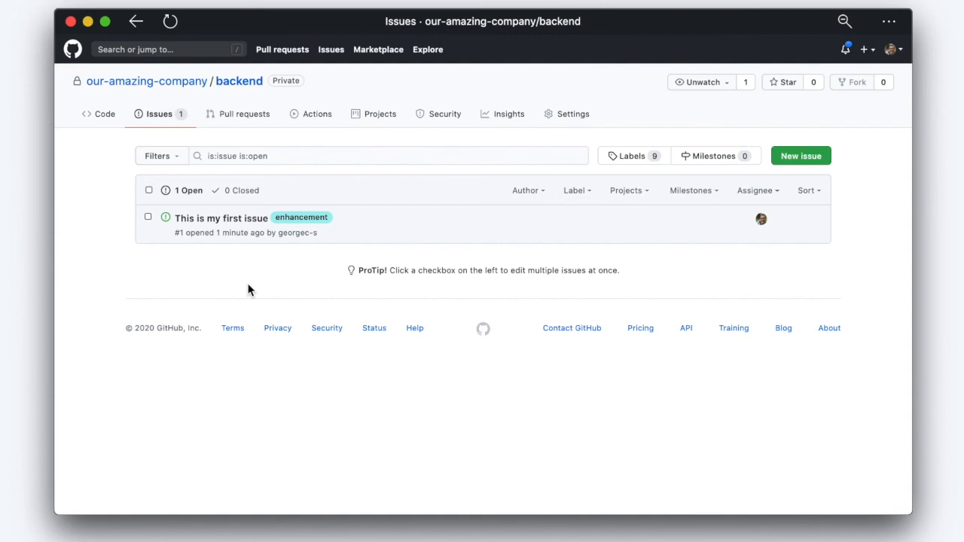
mouse_move(302, 289)
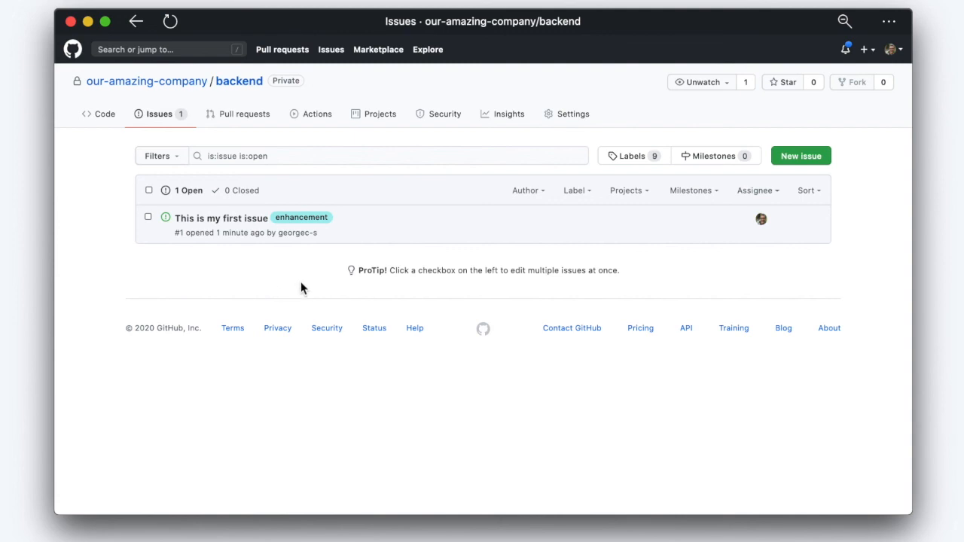